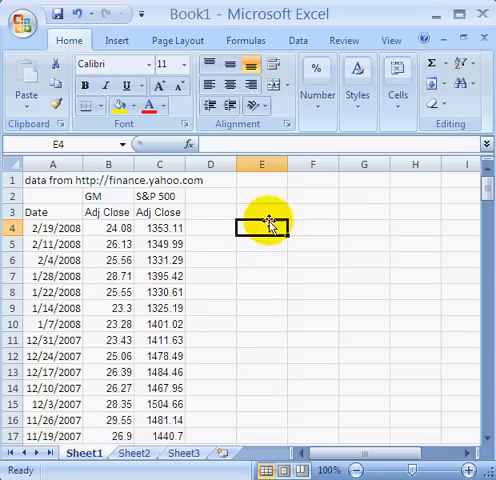
Enter GM's first weekly return in E4 as =B4/B5-1
text(=)
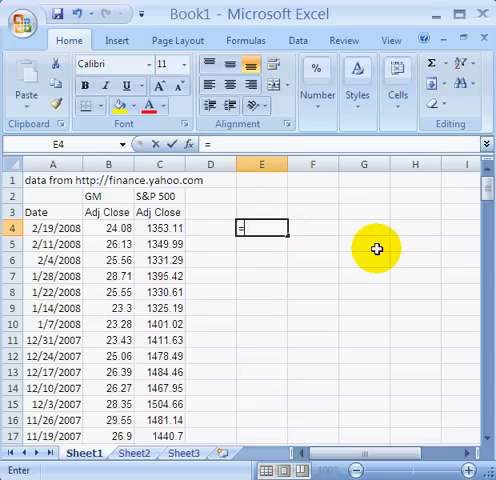
click(108, 228)
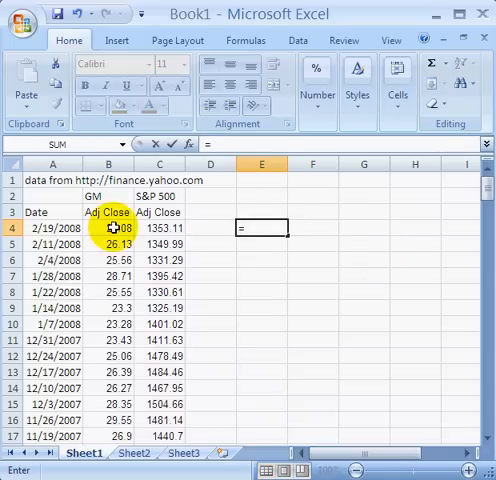
click(108, 228)
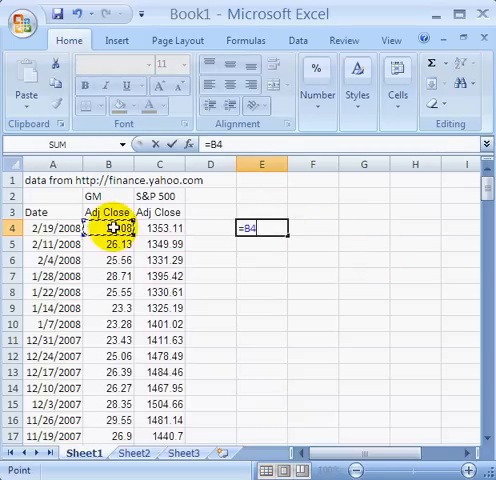
text(/)
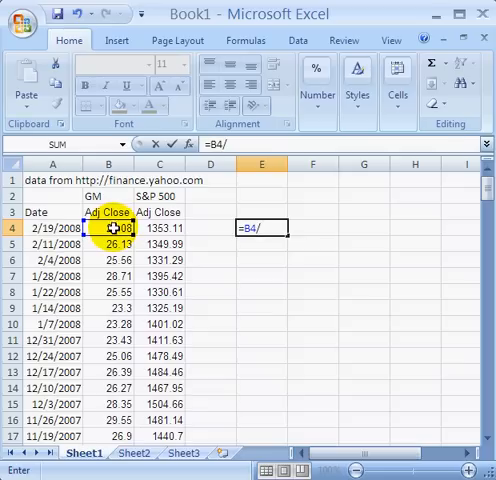
click(104, 244)
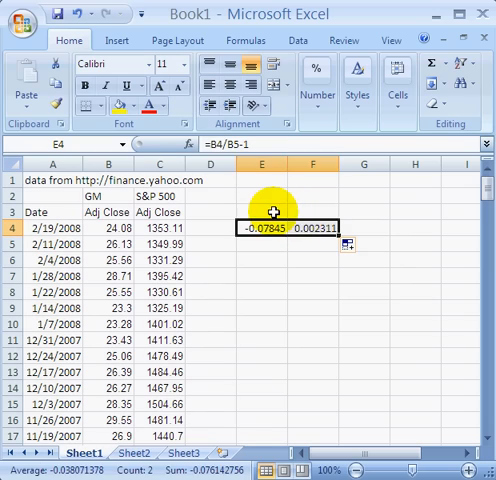
Head the return columns 'return GM' in E3 and 'return SP' in F3
text(ret)
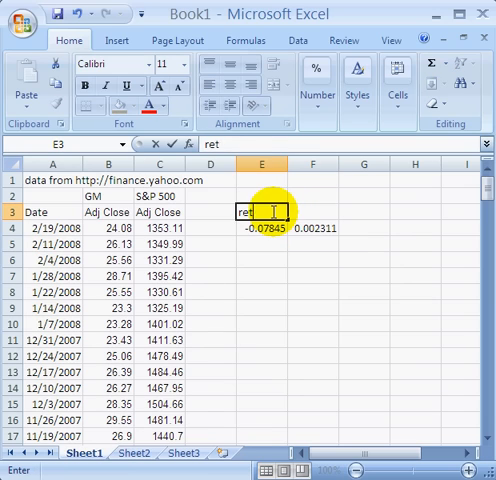
text(urn GM)
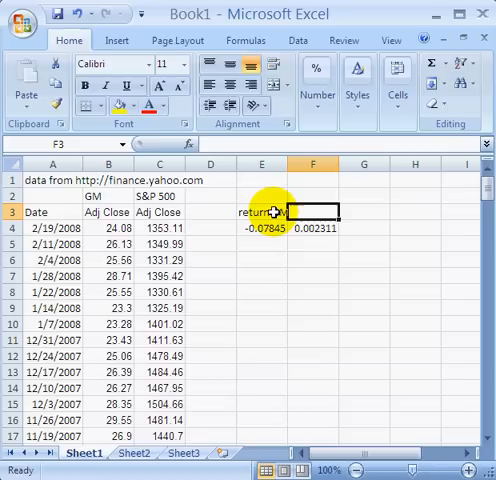
text(return SP)
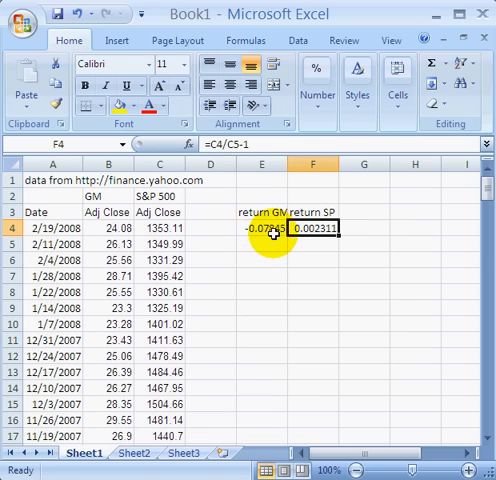
Fill the GM return formula from E4 down to the last price row
click(260, 228)
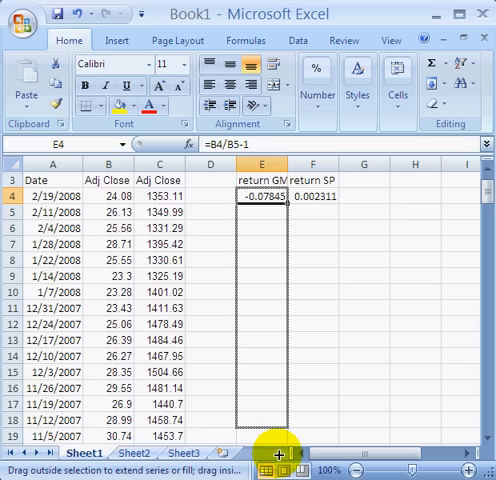
scroll(down, 3)
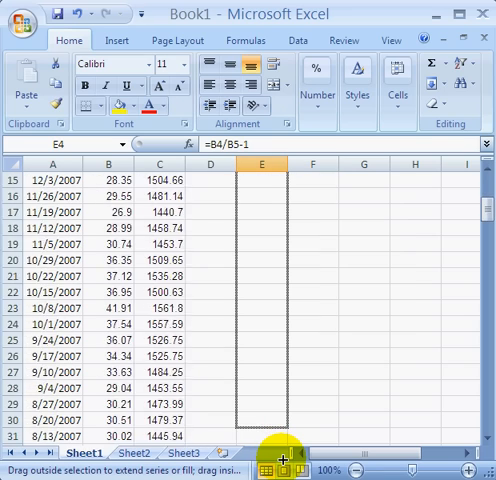
scroll(down, 3)
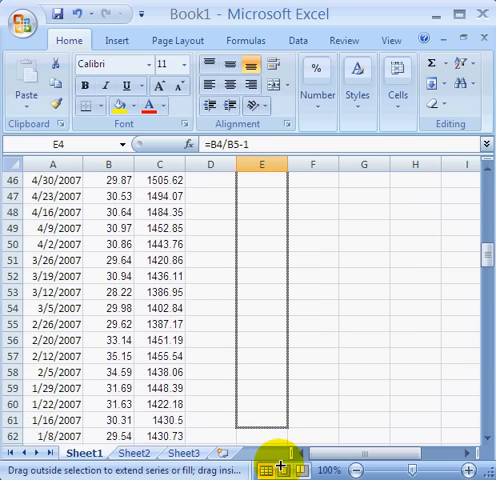
scroll(down, 3)
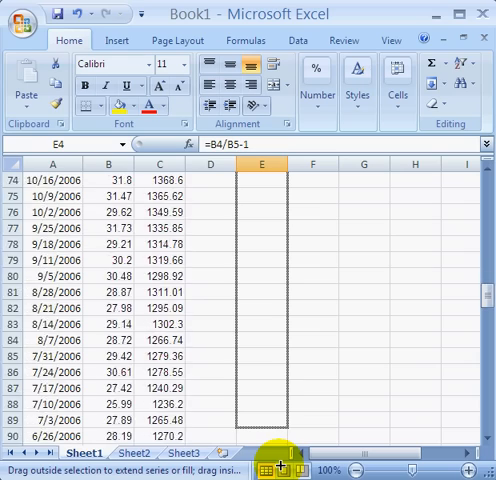
scroll(down, 3)
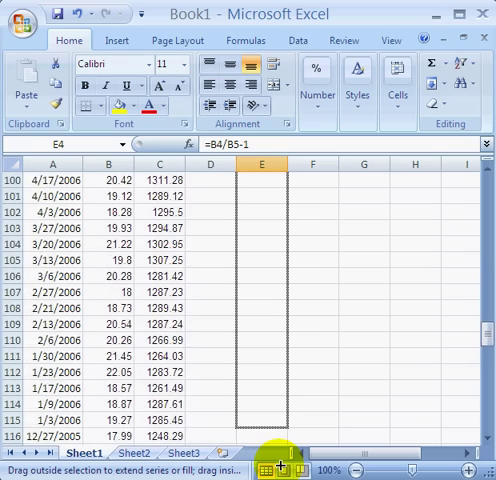
scroll(down, 3)
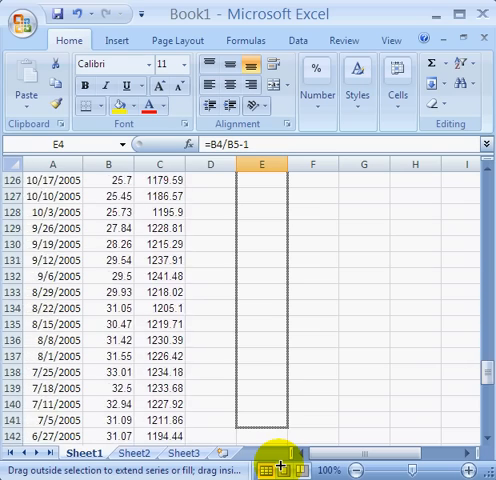
scroll(down, 3)
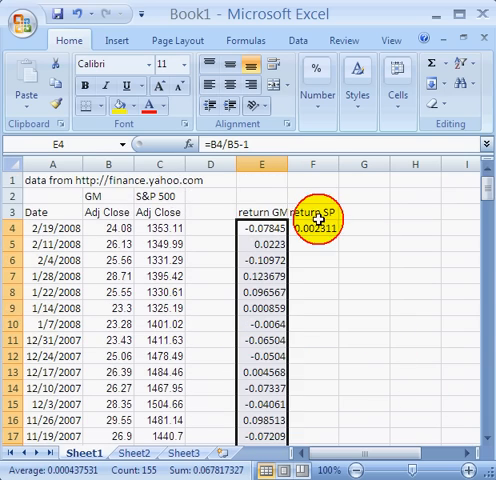
Fill the S&P return formula from F4 down to the last price row
click(316, 228)
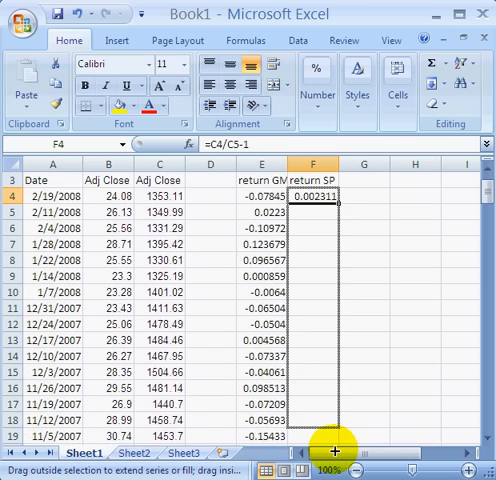
scroll(down, 3)
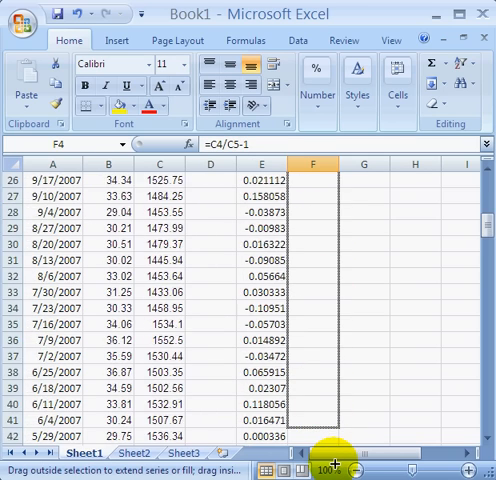
scroll(down, 3)
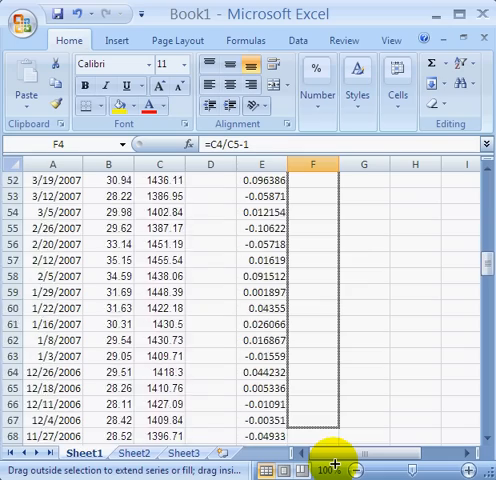
scroll(down, 3)
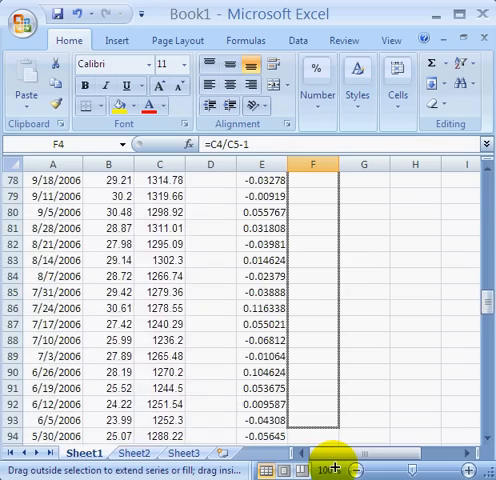
scroll(down, 3)
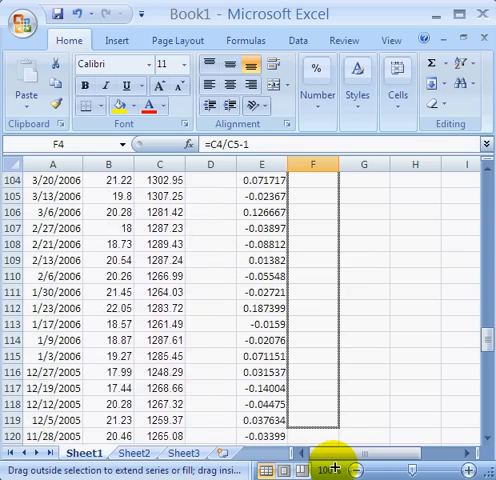
scroll(down, 3)
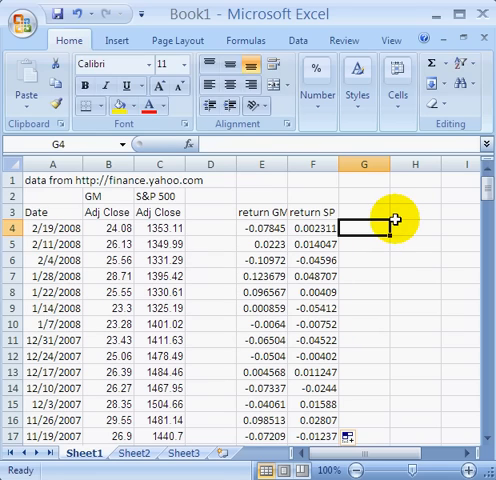
Enter =SLOPE(E4:E158,F4:F158) in G4 giving beta 1.791663, headed 'Beta' in G3
text(=slope)
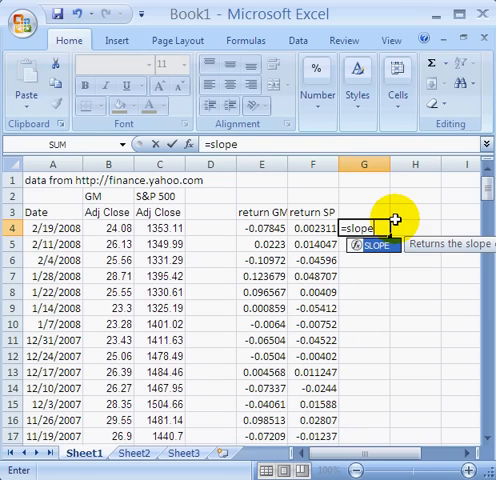
text(()
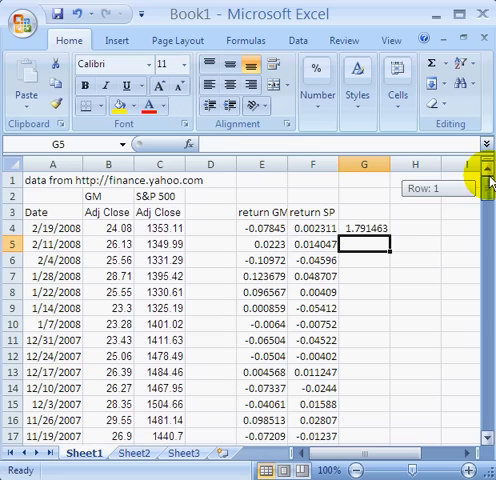
click(364, 228)
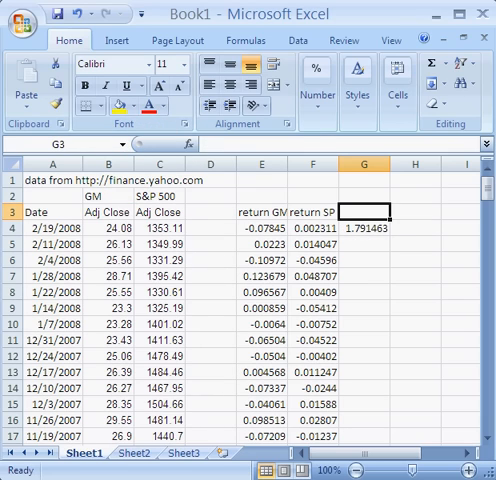
click(364, 228)
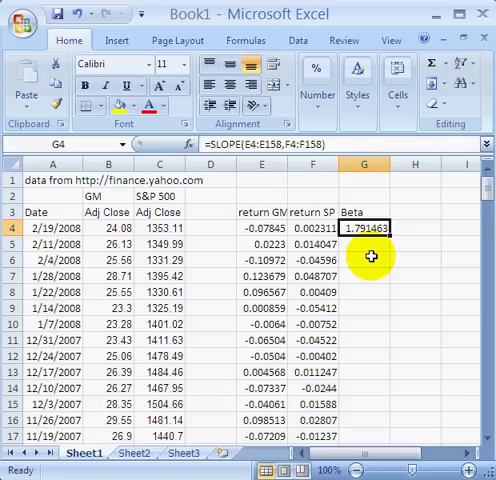
mouse_move(372, 256)
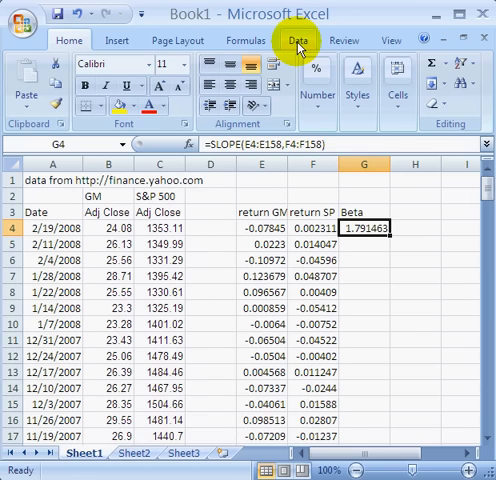
Start a Regression from the Data Analysis tools
click(296, 40)
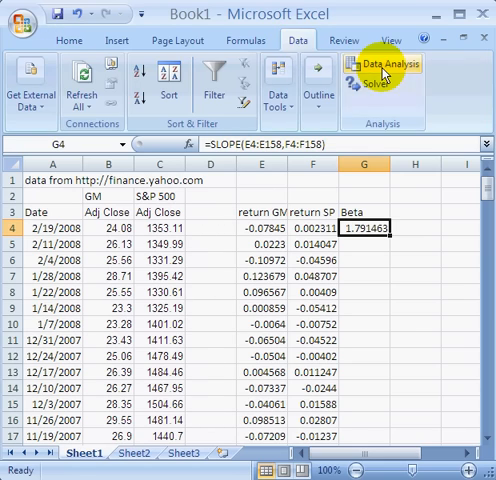
click(392, 64)
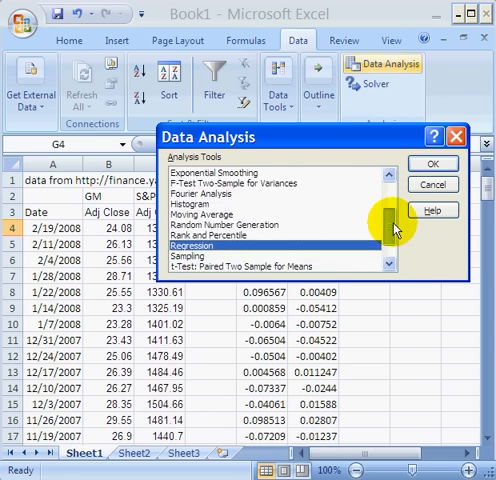
scroll(down, 3)
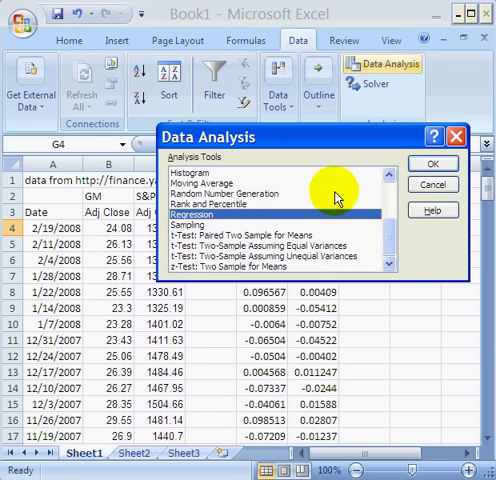
click(444, 164)
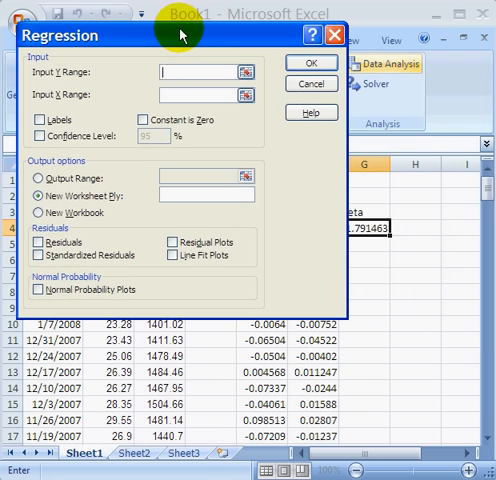
click(190, 72)
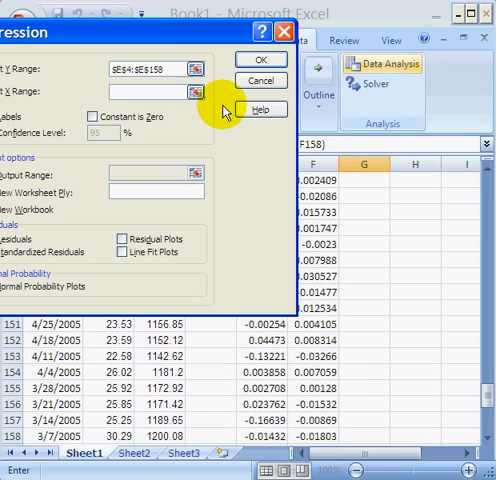
mouse_move(356, 176)
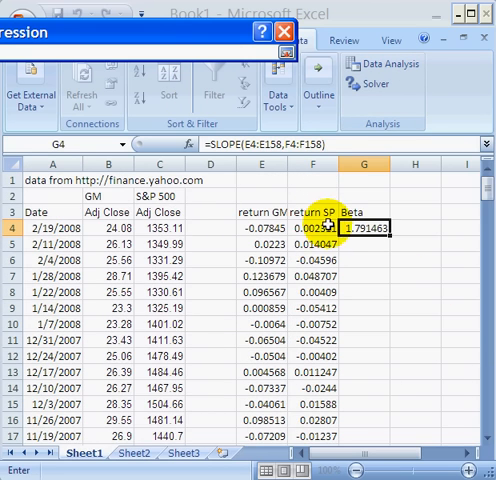
Regress GM returns (Y) on S&P returns (X) with output on a new worksheet
click(290, 232)
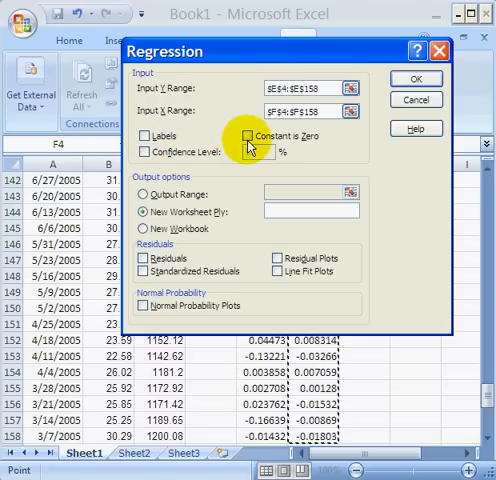
click(146, 152)
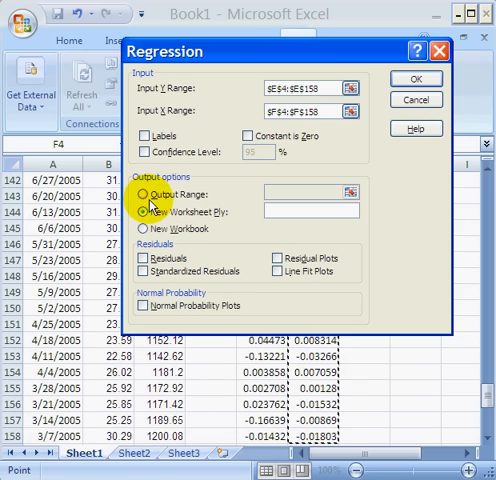
click(146, 212)
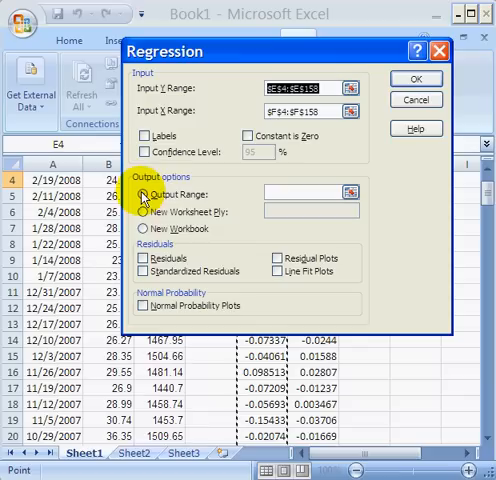
click(144, 194)
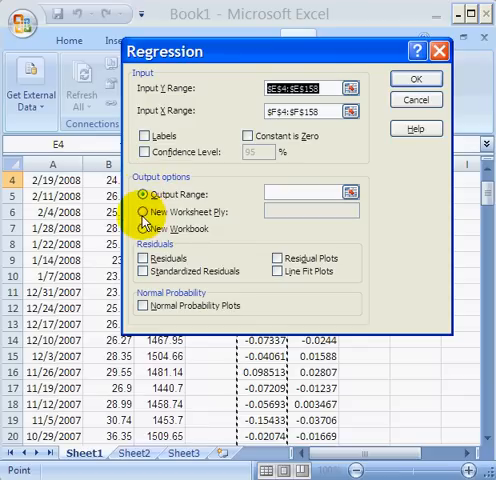
click(144, 212)
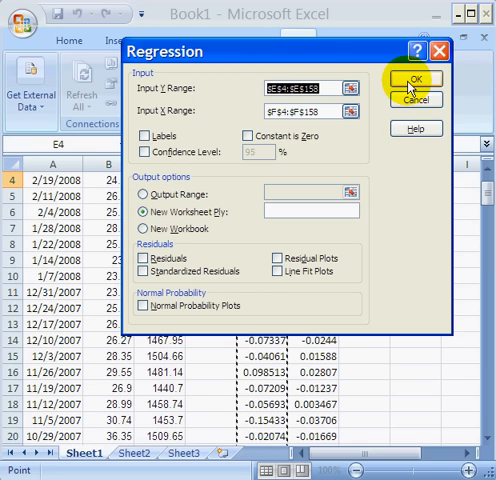
click(412, 82)
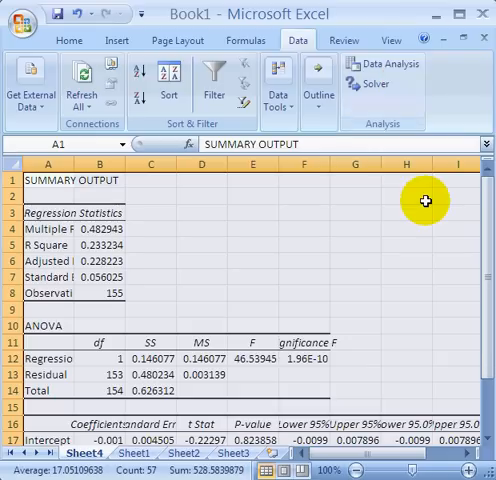
mouse_move(178, 240)
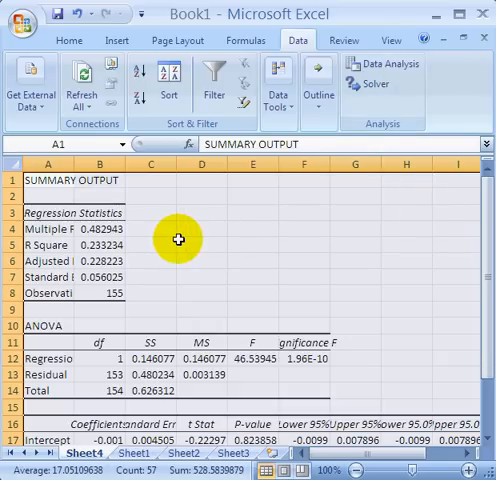
mouse_move(176, 240)
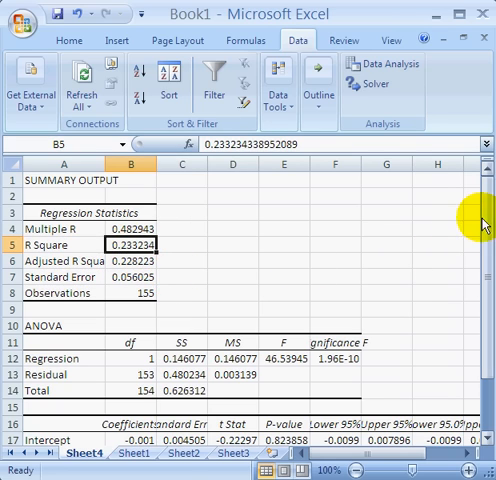
Check 155 observations and X Variable 1 coefficient 1.791, then return to Sheet1
click(128, 292)
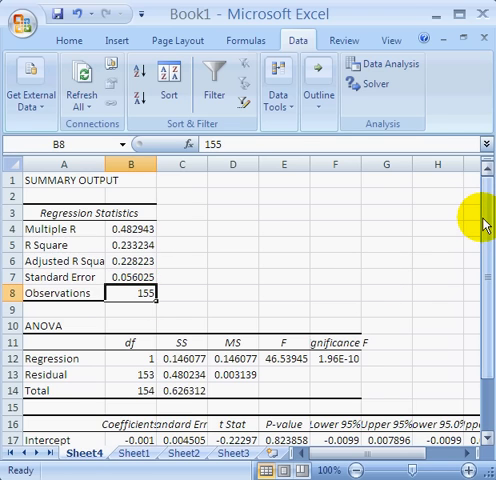
scroll(down, 3)
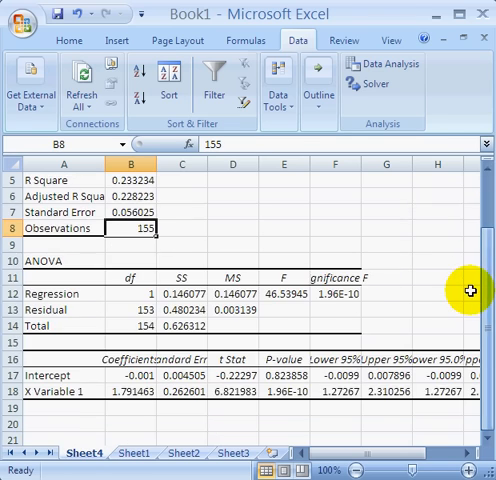
click(124, 376)
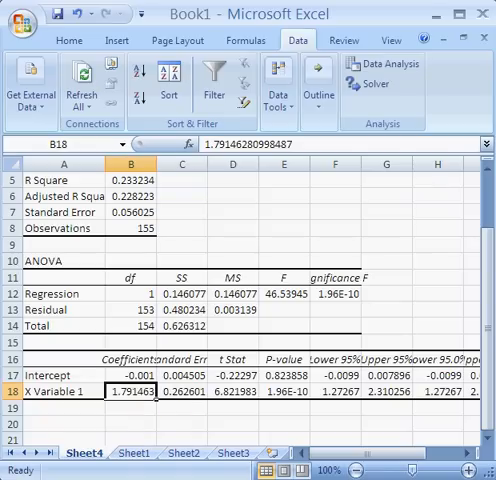
click(136, 456)
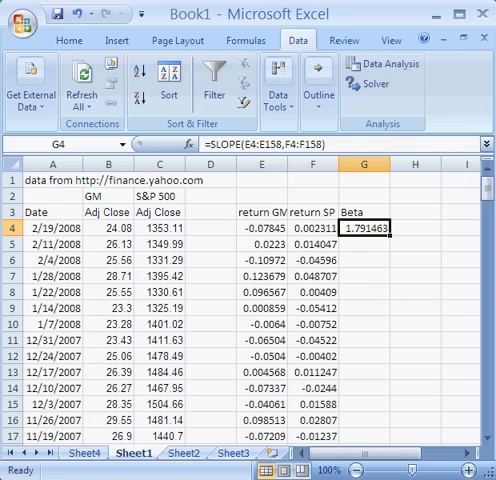
Insert an empty scatter chart from an empty cell beside the data
click(64, 40)
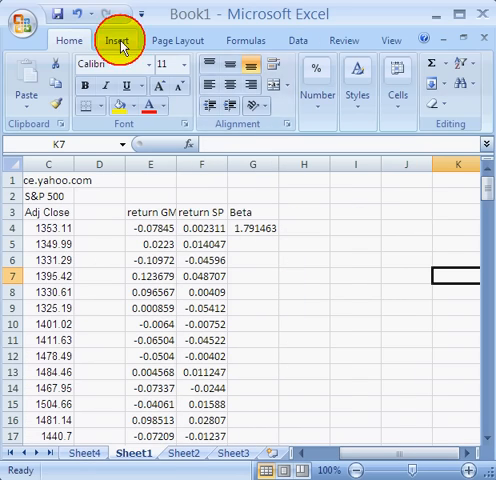
click(112, 40)
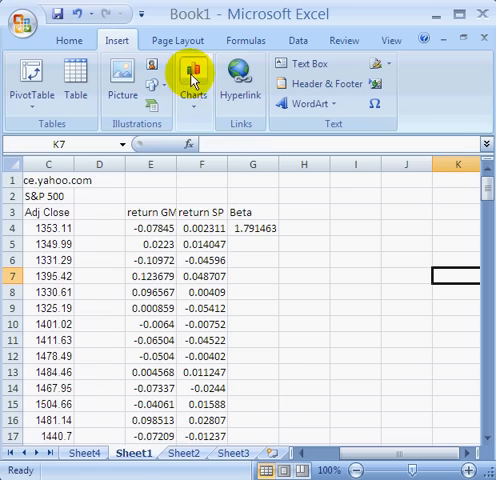
click(192, 80)
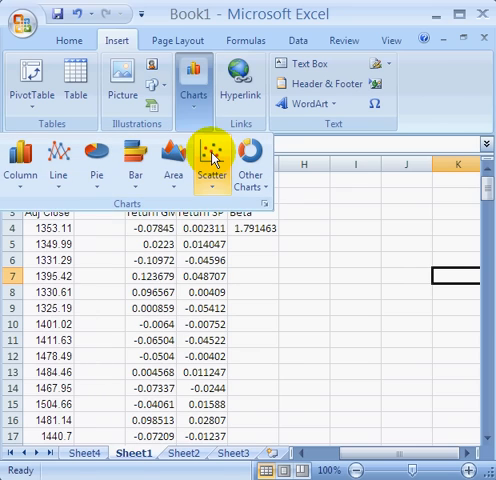
click(212, 162)
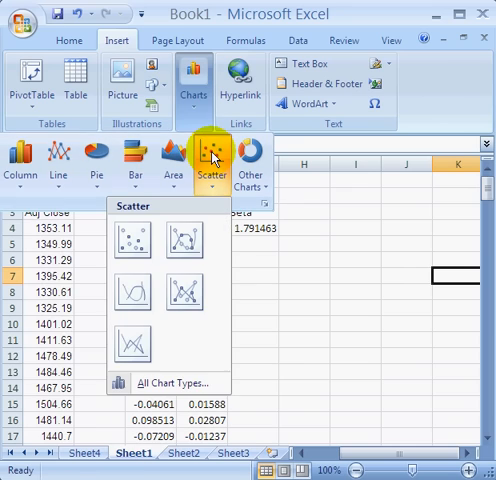
click(132, 242)
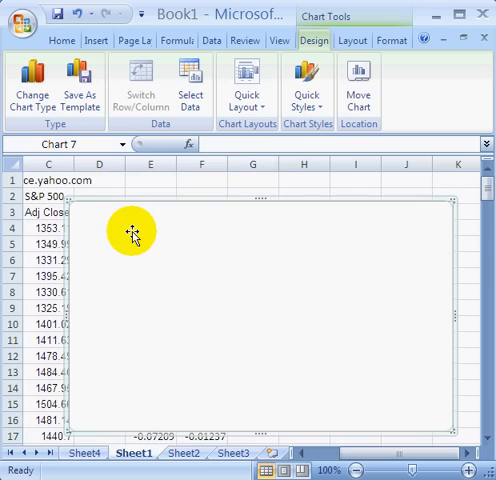
mouse_move(182, 290)
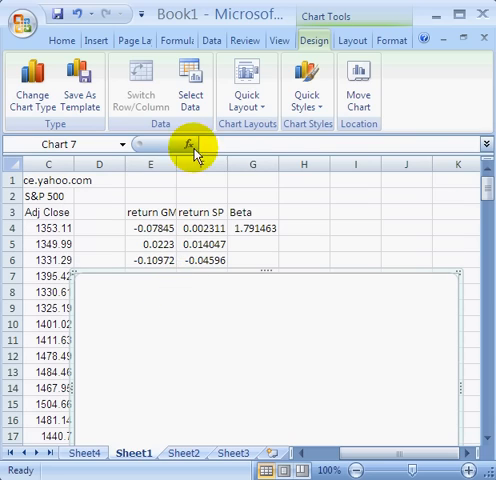
Add series GM with X values $F$4:$F$158 and Y values $E$4:$E$158 via Select Data
click(190, 84)
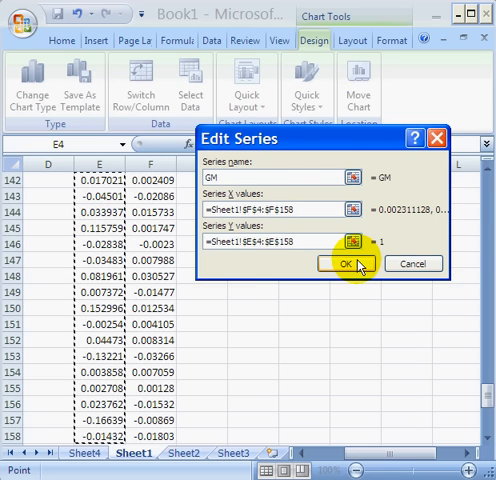
click(348, 264)
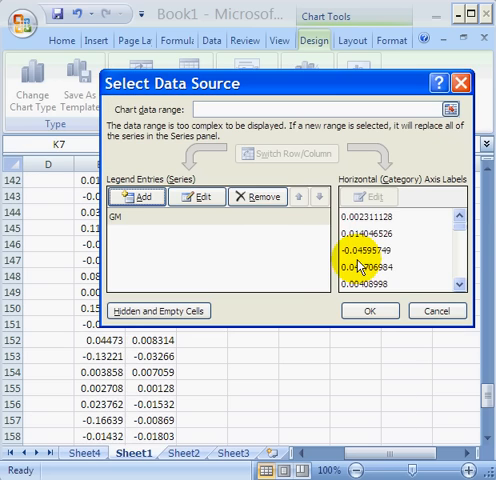
click(370, 310)
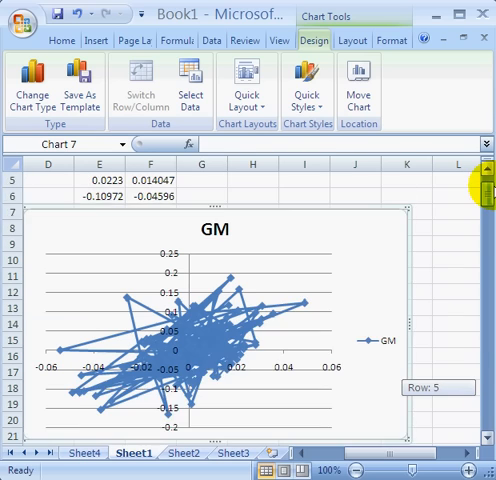
Bring up the context menu for the GM series data points
scroll(down, 3)
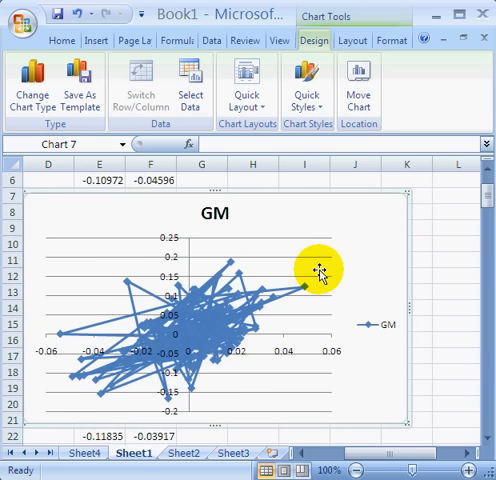
mouse_move(318, 240)
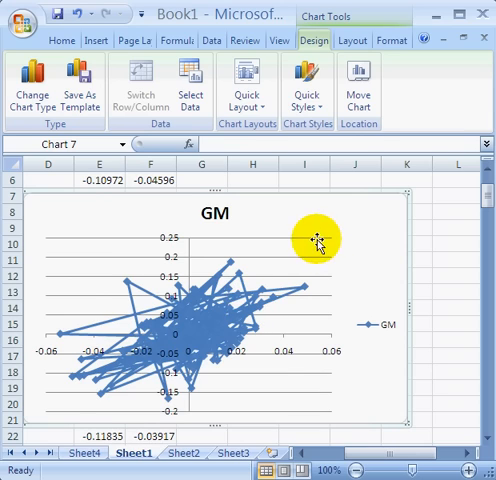
mouse_move(288, 218)
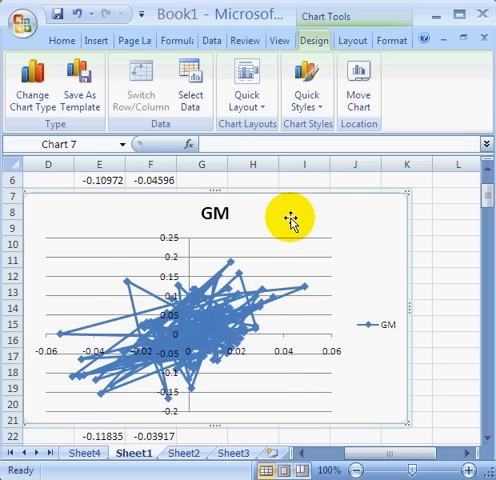
right_click(288, 216)
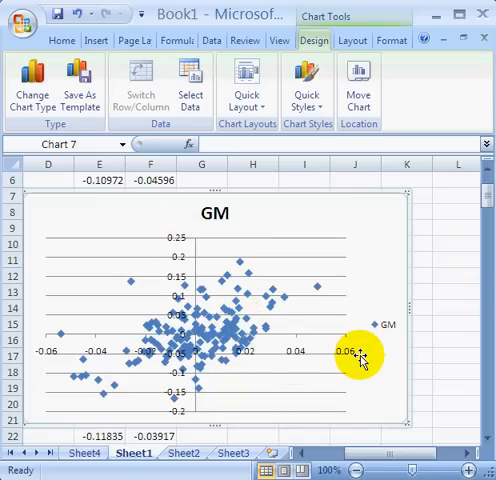
mouse_move(308, 308)
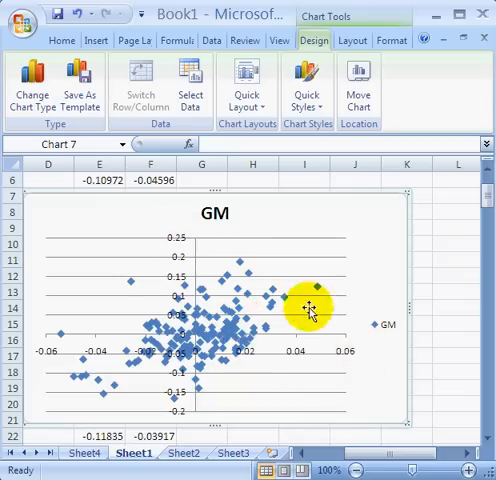
mouse_move(322, 288)
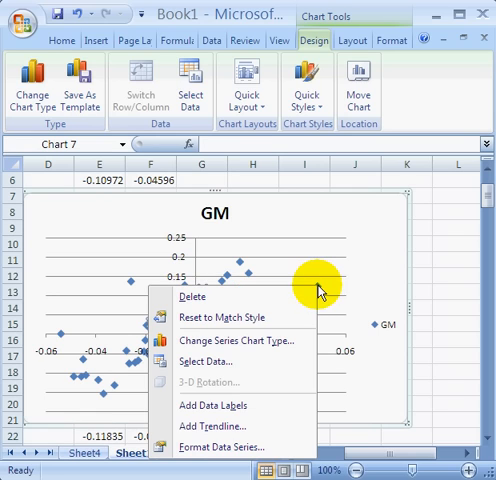
mouse_move(232, 424)
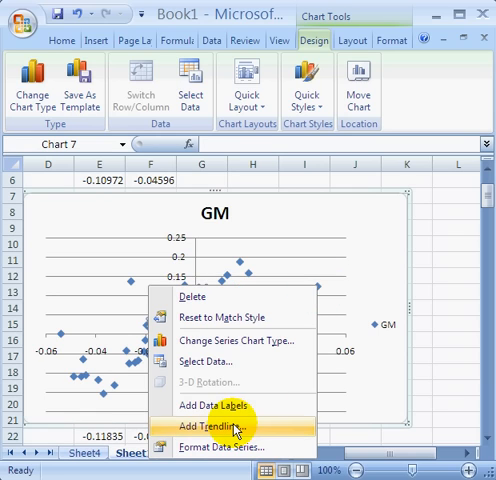
Add a linear trendline displaying its equation y = 1.7915x - 0.001
click(228, 424)
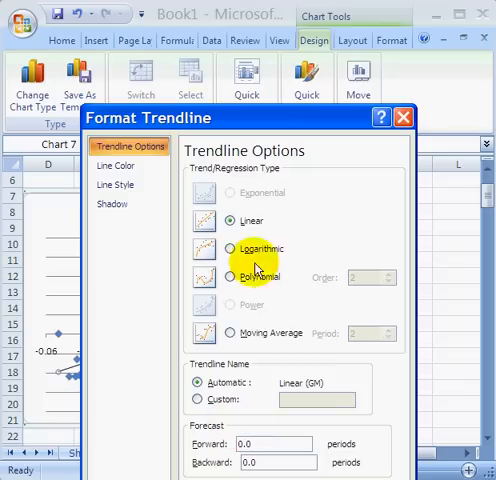
mouse_move(234, 332)
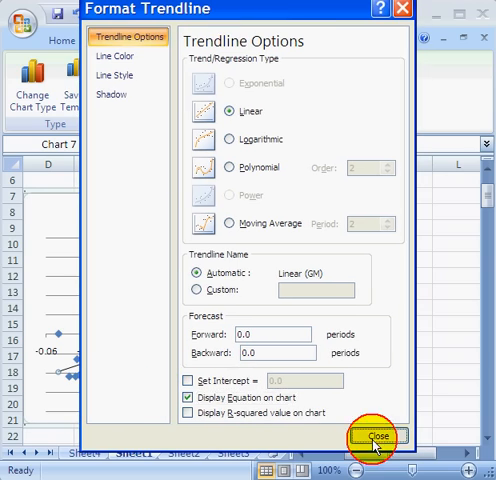
click(384, 436)
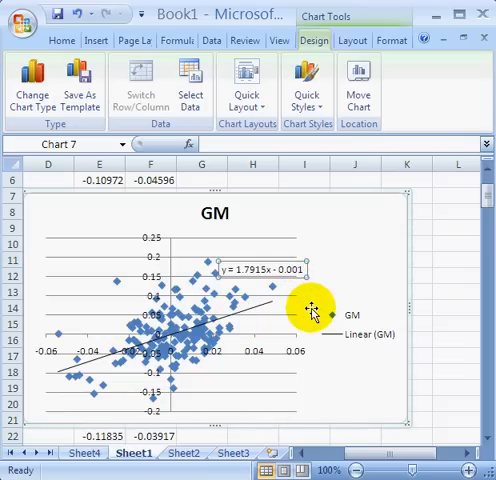
mouse_move(348, 262)
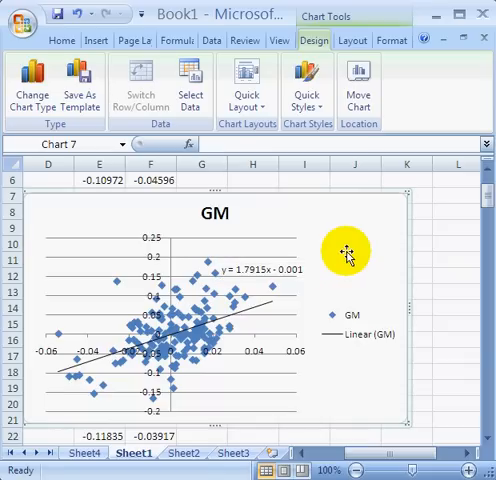
mouse_move(302, 366)
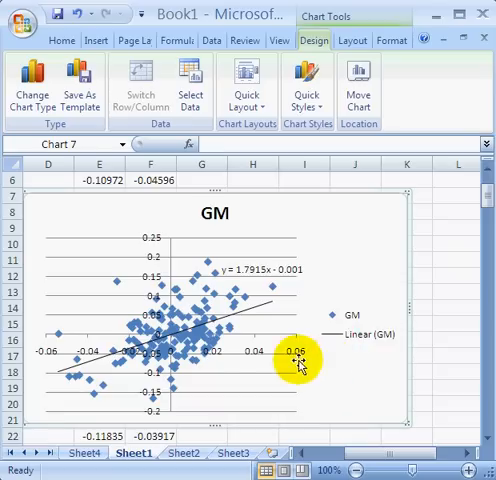
mouse_move(324, 368)
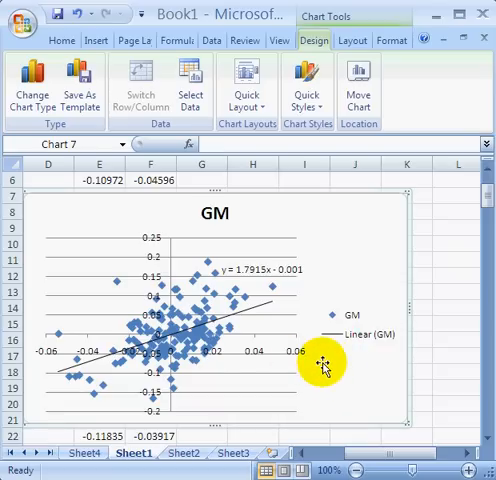
mouse_move(300, 350)
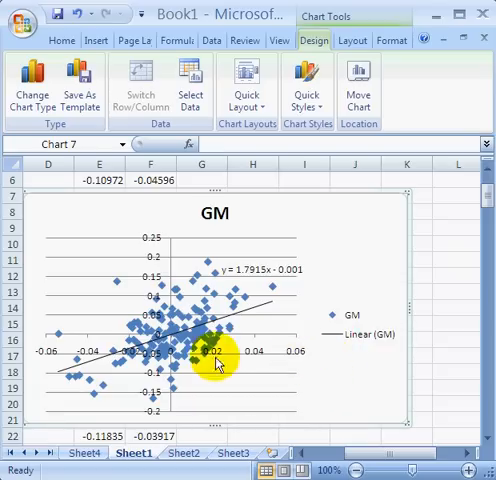
mouse_move(258, 356)
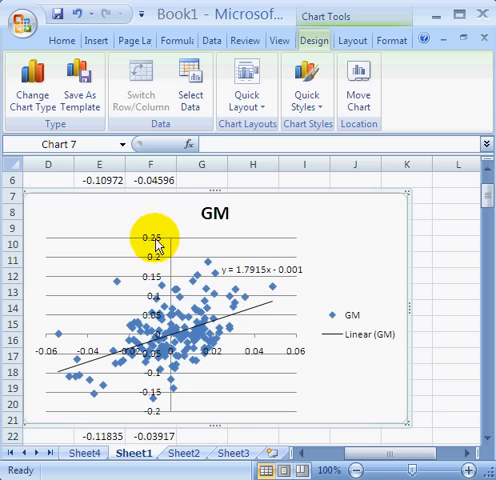
mouse_move(278, 370)
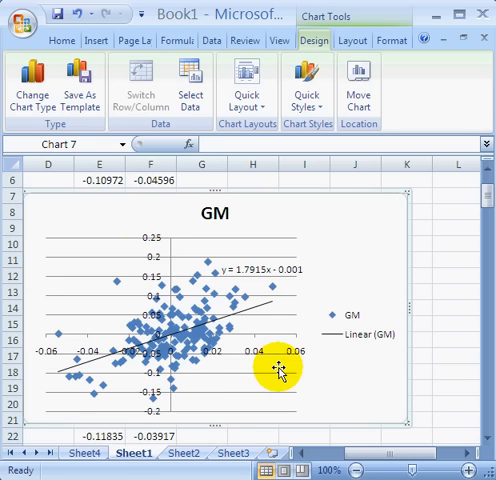
mouse_move(40, 336)
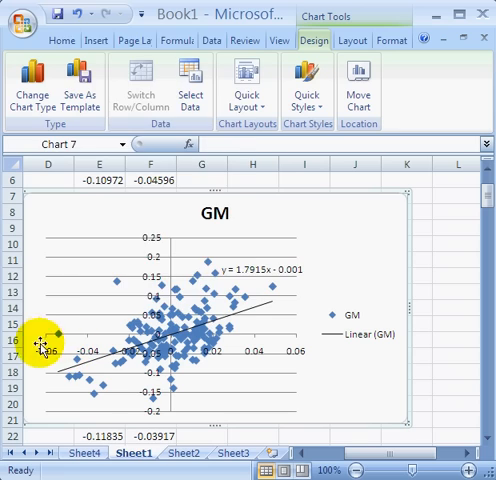
Fix the horizontal axis minimum at -0.25 and maximum at 0.25 via Format Axis
right_click(44, 344)
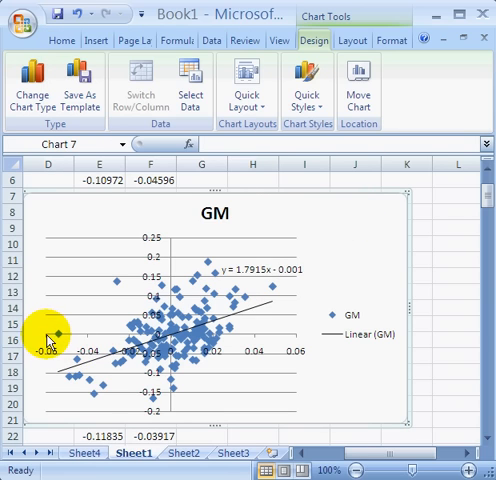
right_click(52, 336)
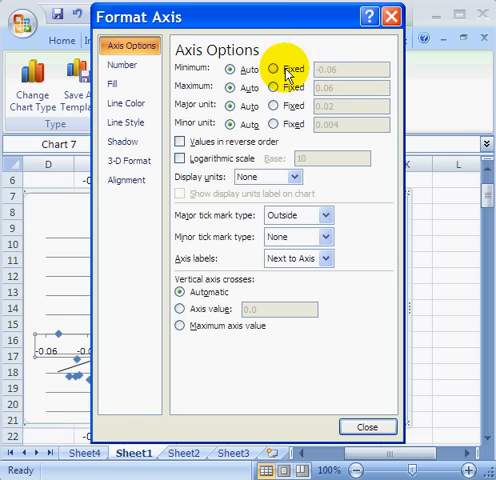
click(270, 64)
text(-.)
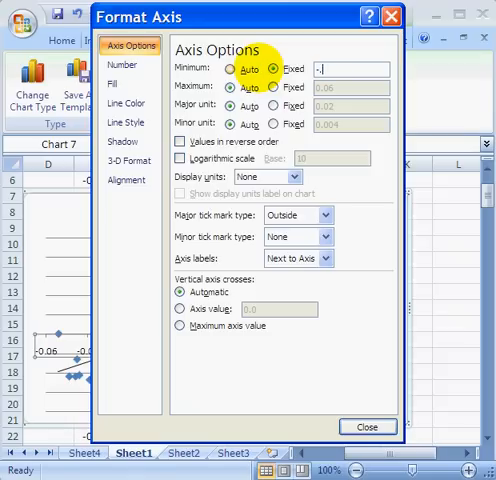
click(276, 88)
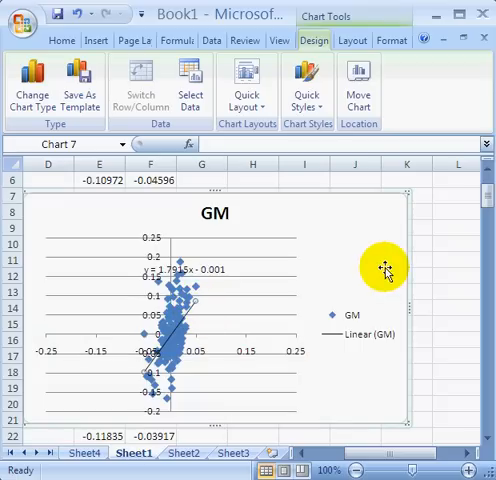
mouse_move(376, 260)
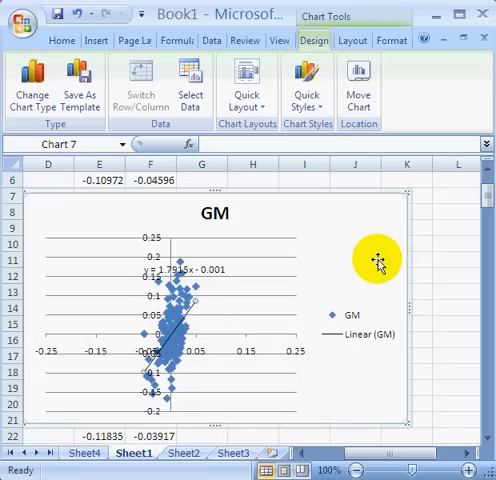
mouse_move(232, 264)
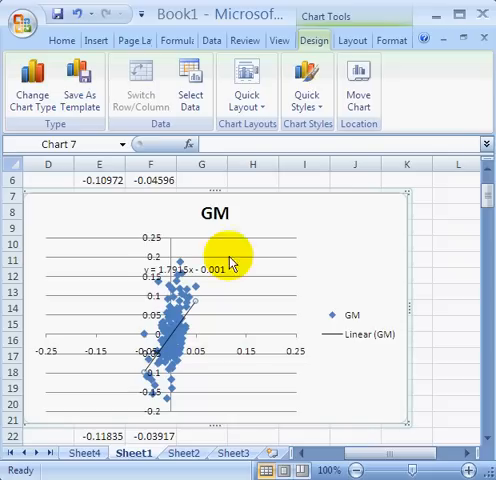
mouse_move(344, 254)
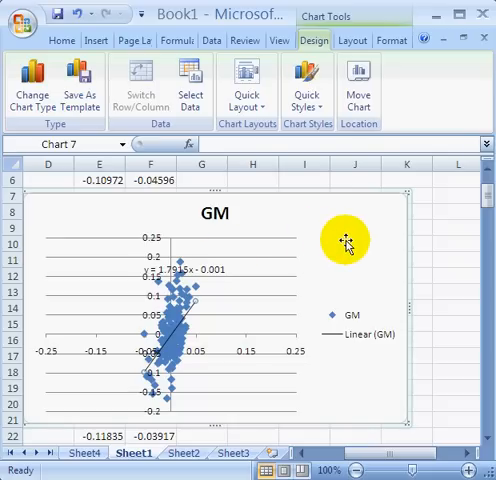
mouse_move(344, 232)
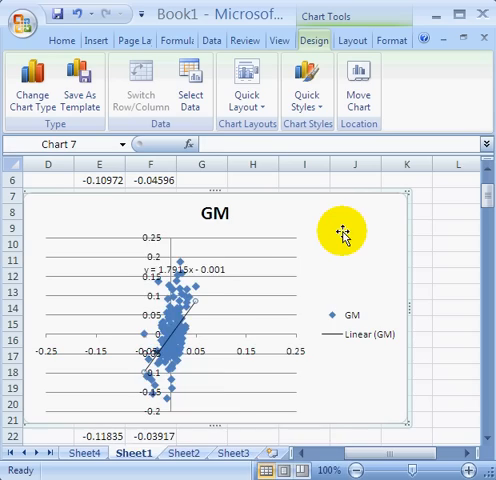
Move the GM scatter chart via Move Chart to a new sheet, Chart1, then return to the data sheet
right_click(340, 236)
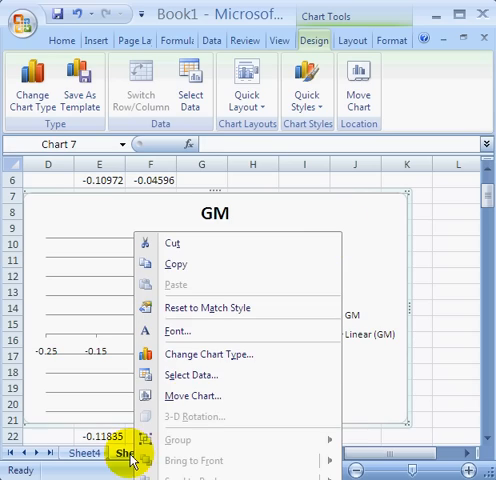
click(190, 396)
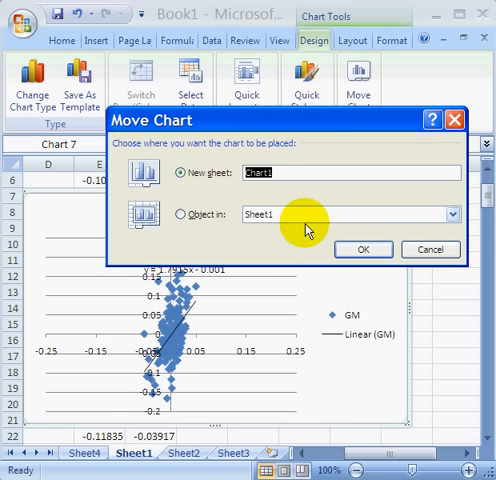
click(364, 250)
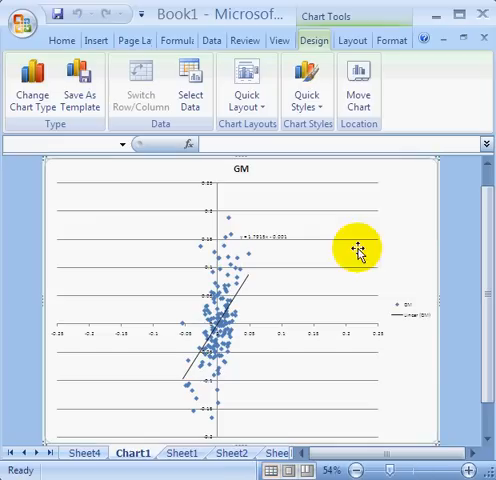
mouse_move(188, 398)
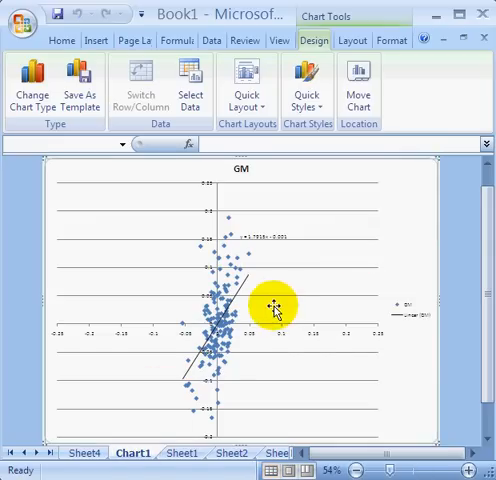
click(184, 452)
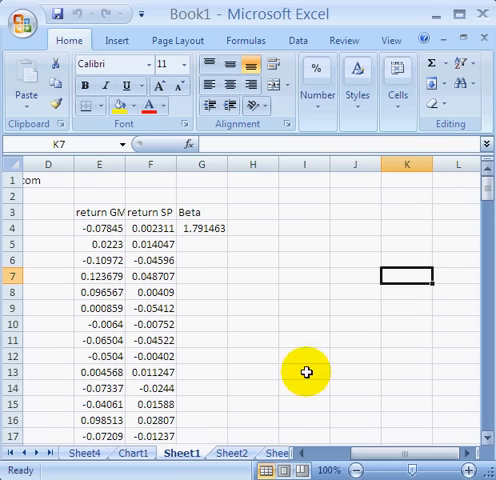
Show the regression summary sheet scrolled to the X Variable 1 coefficient 1.79146
click(82, 452)
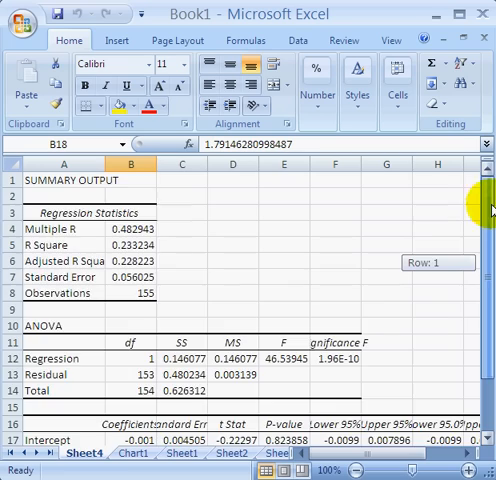
scroll(down, 3)
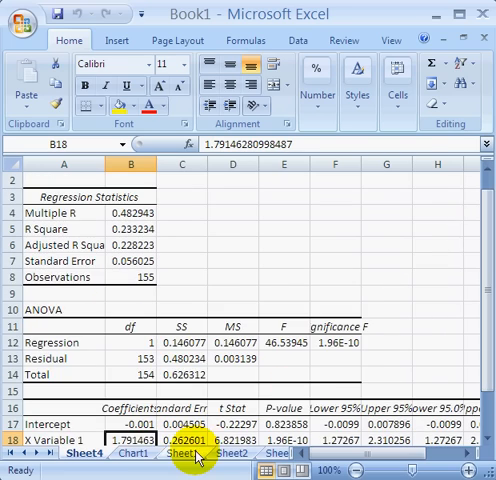